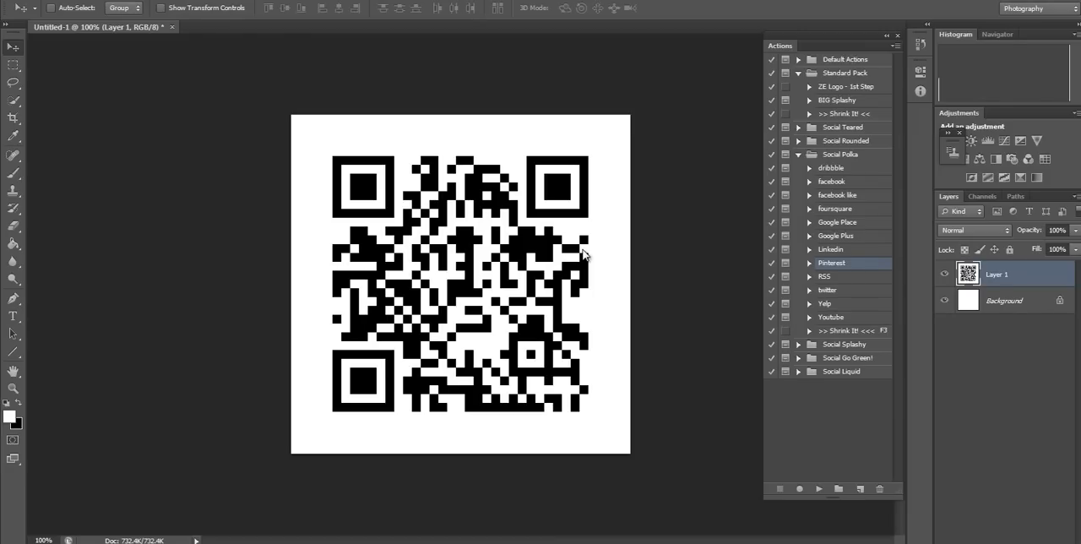
mouse_move(553, 116)
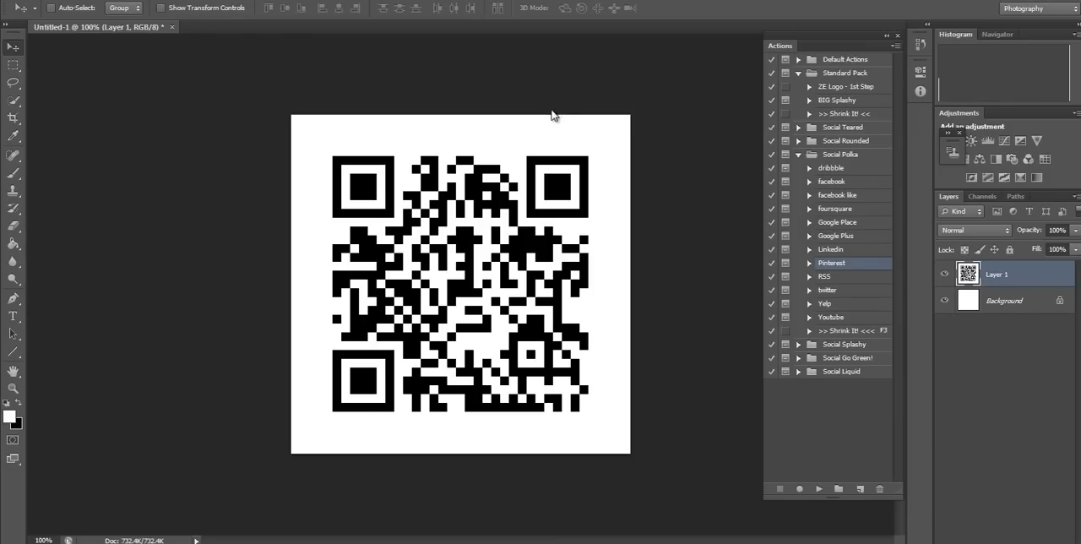
mouse_move(541, 157)
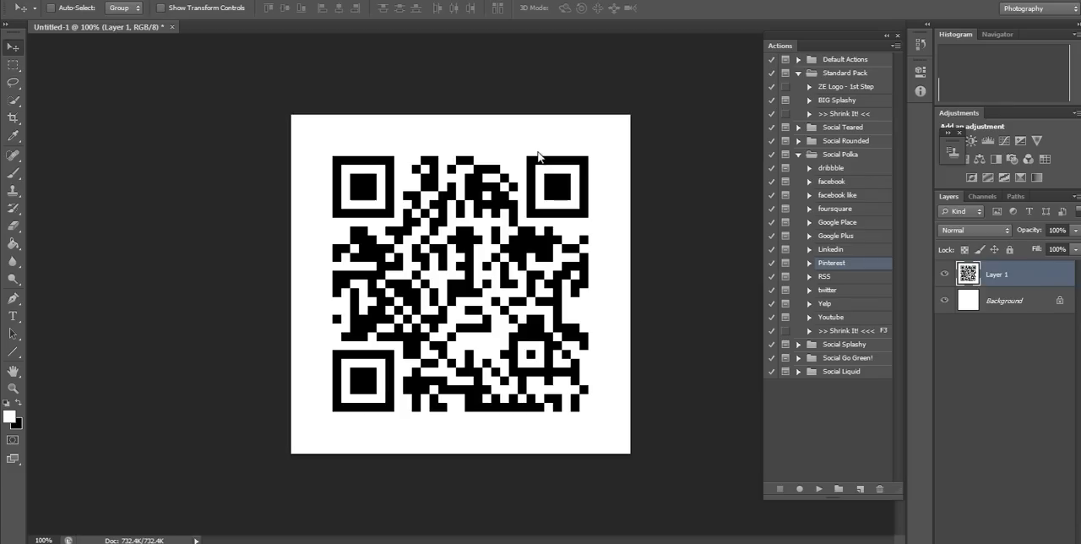
mouse_move(929, 185)
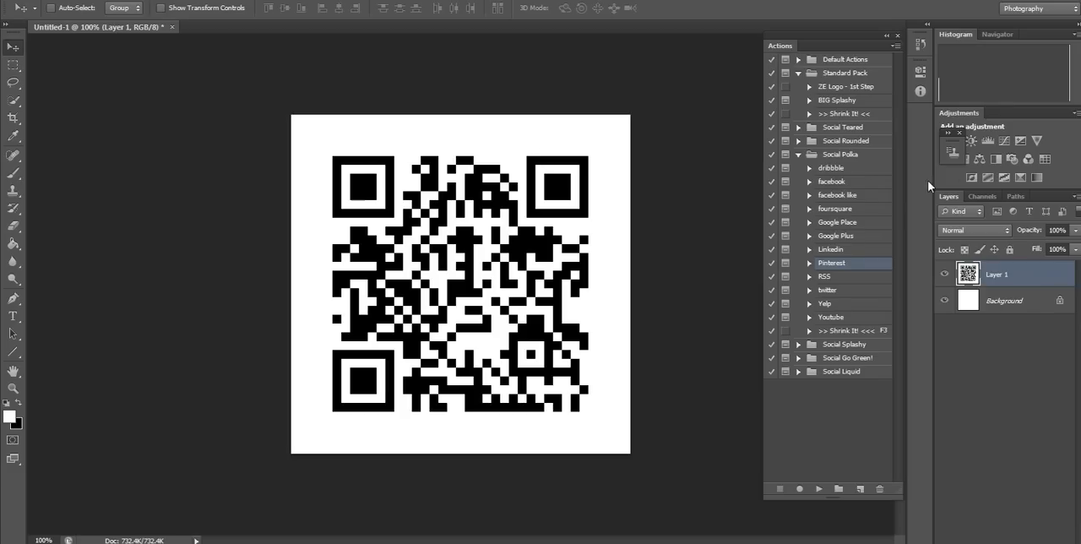
mouse_move(801, 154)
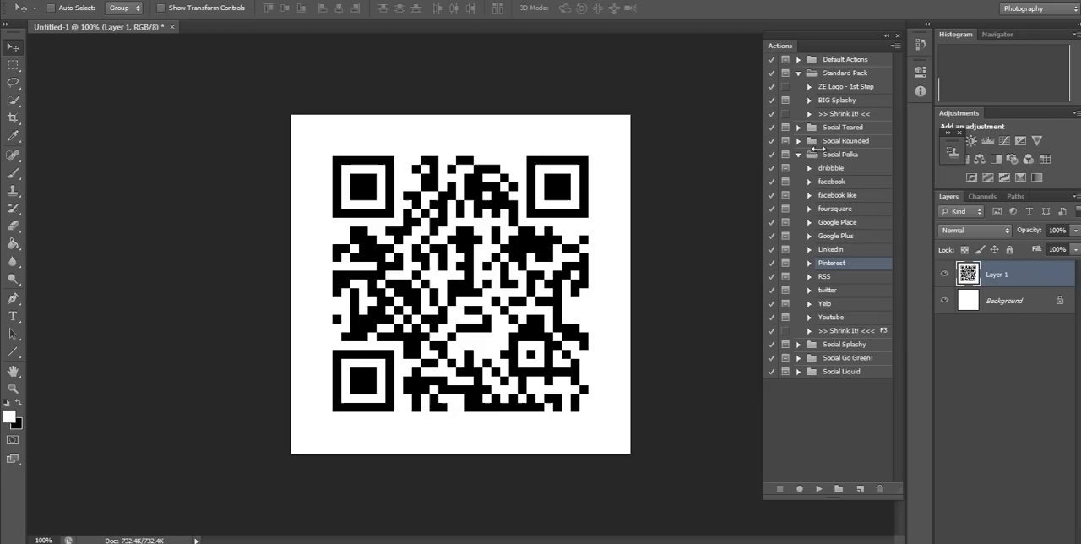
mouse_move(831, 155)
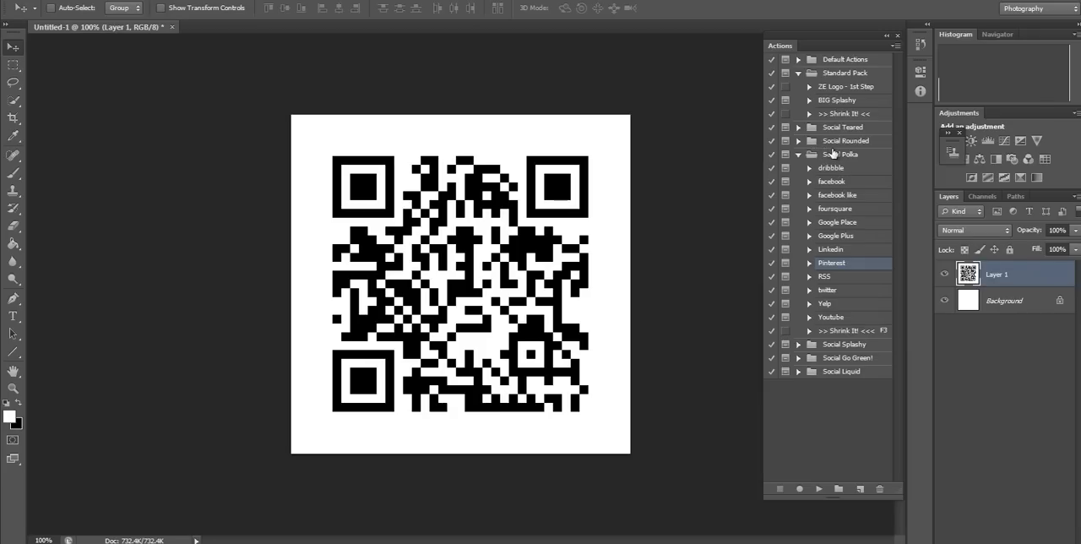
Step: Re-expand the Social Polka set and open the Pinterest action's recorded steps
click(797, 140)
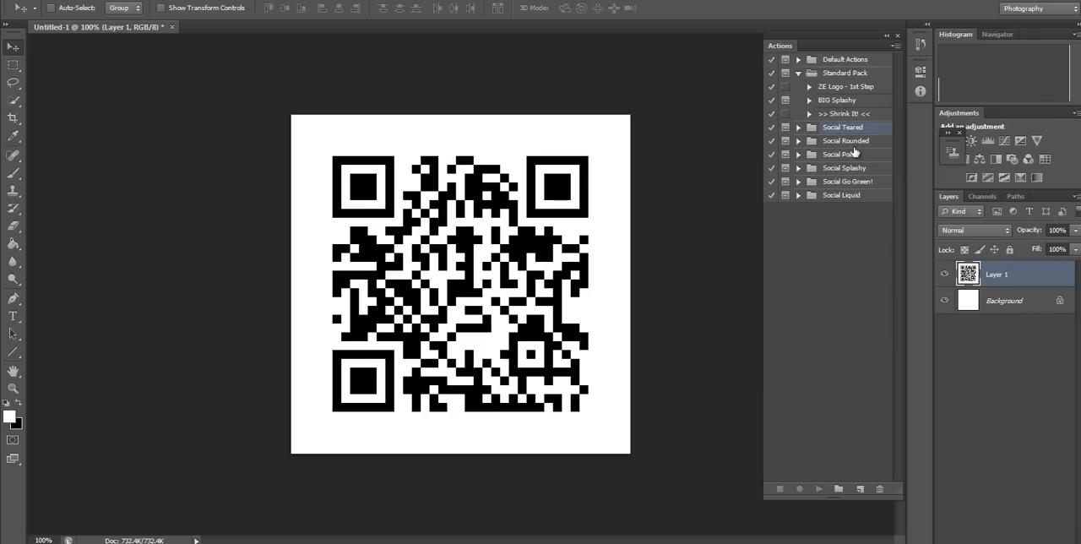
click(847, 181)
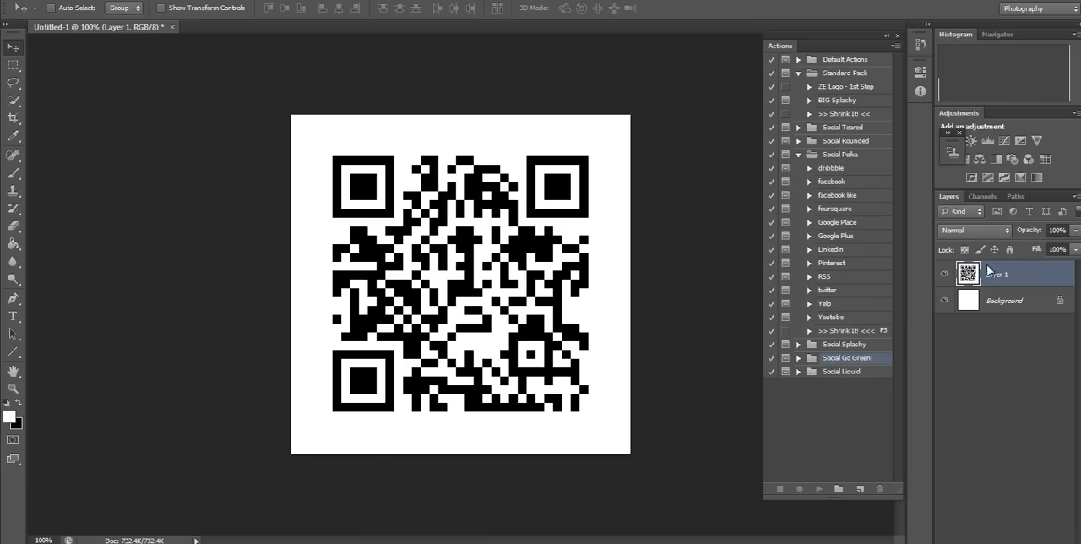
click(831, 263)
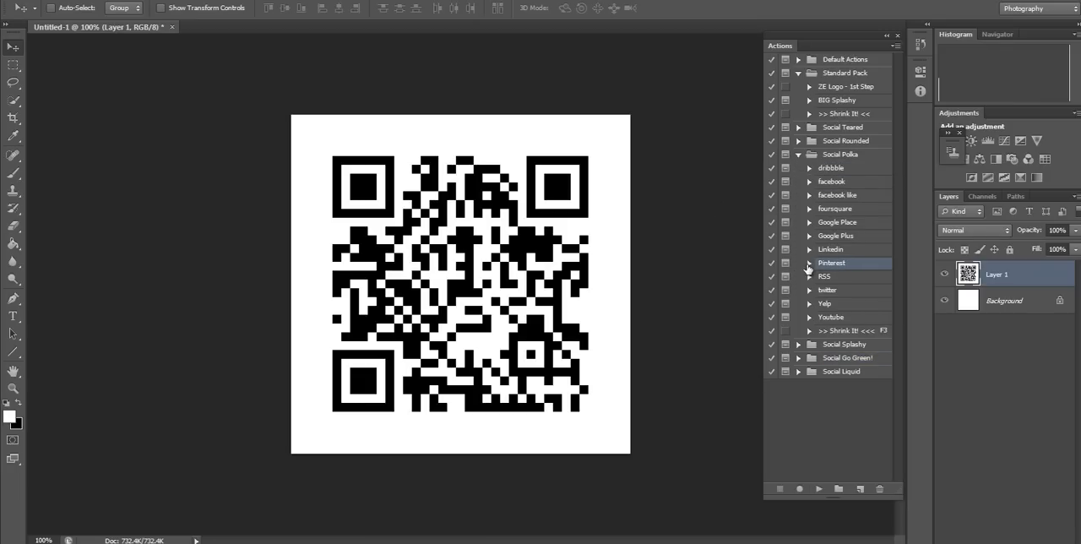
click(809, 263)
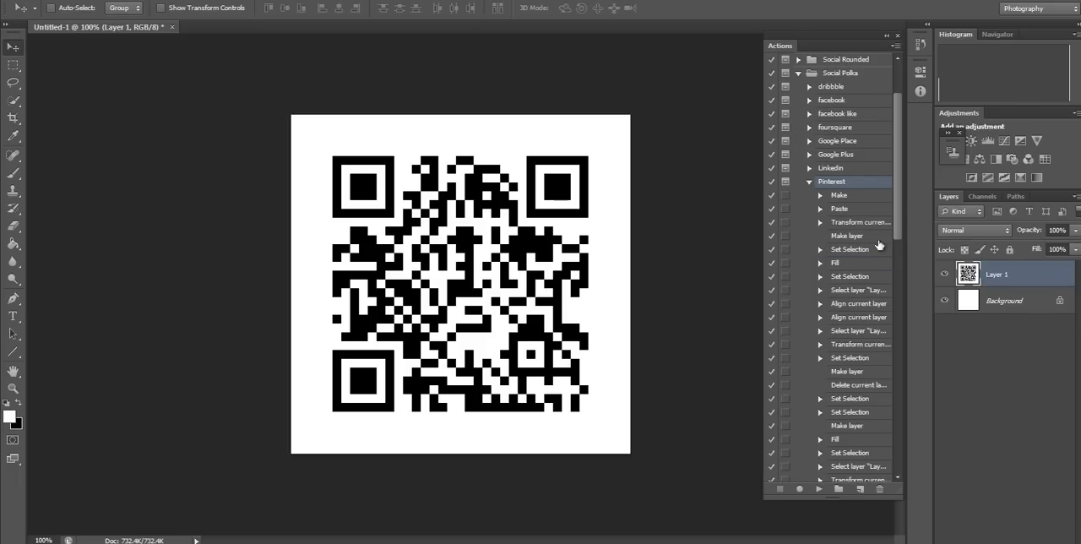
Step: Preview the Pinterest action, confirm Hue/Saturation, and return to the plain QR document
scroll(down, 3)
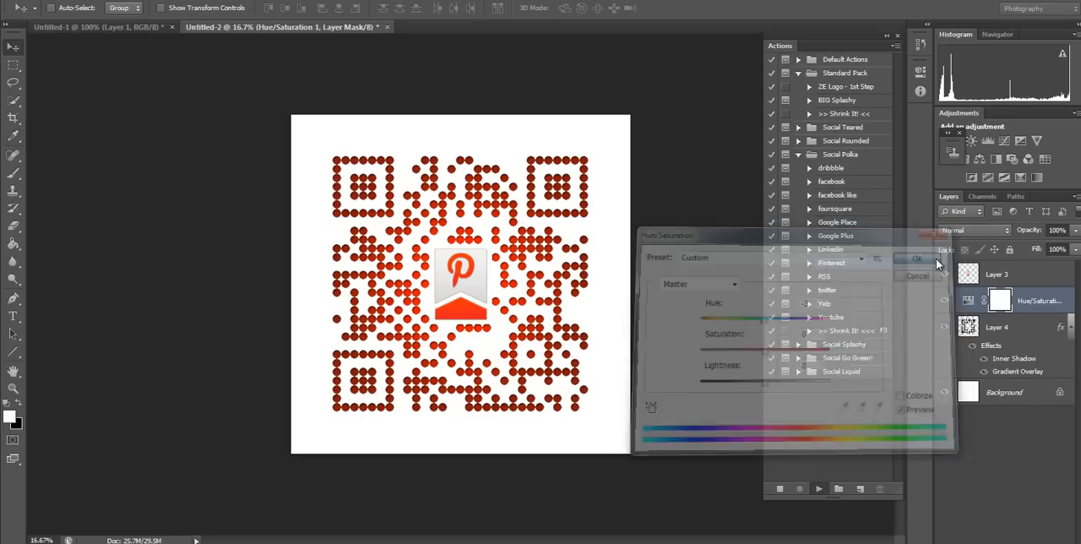
click(916, 257)
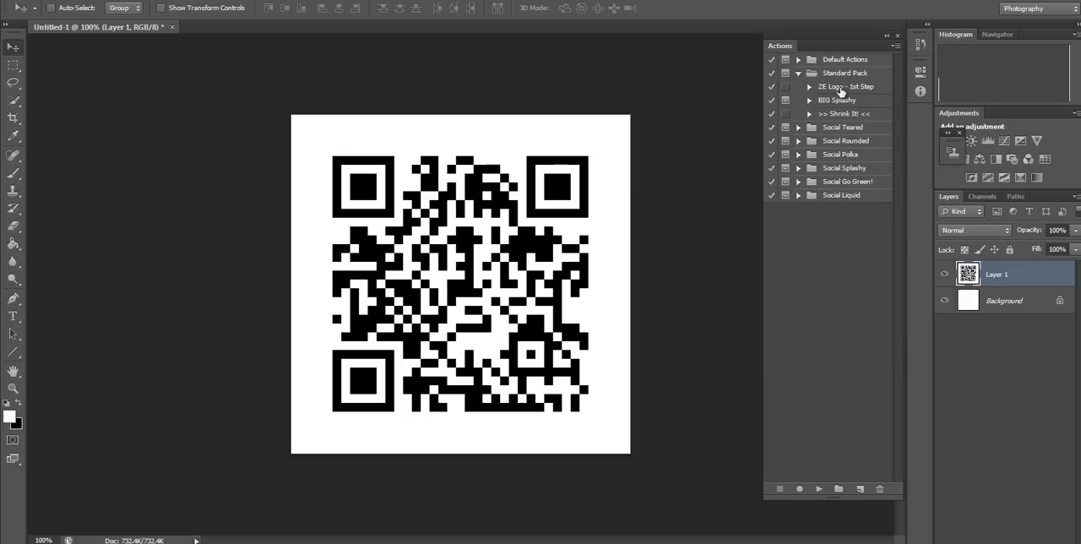
Step: Run the ZE Logo - 1st Step action to create the logo template
click(846, 87)
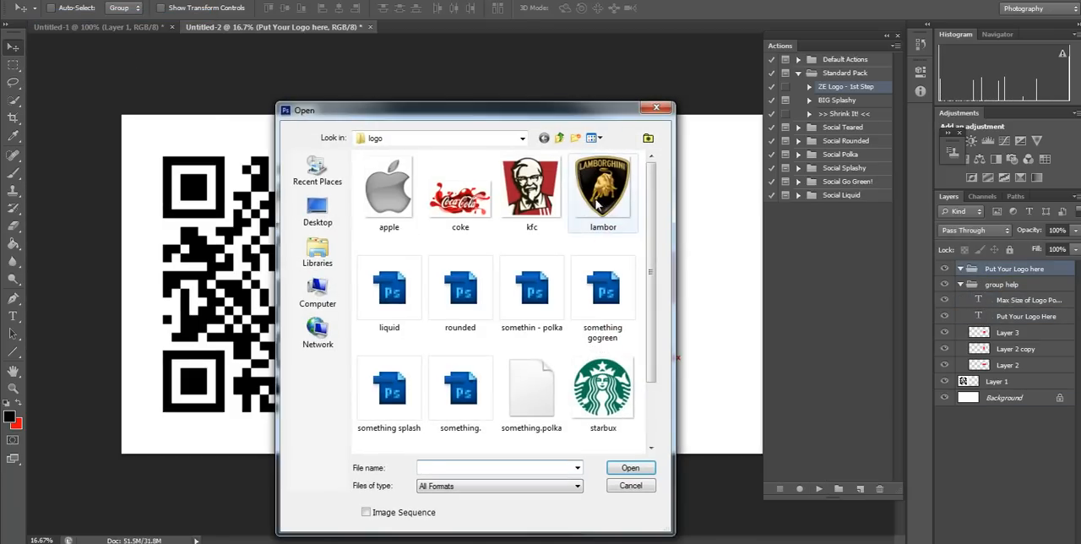
Step: Open lambor.png and return to the Untitled-2 template document
double_click(603, 188)
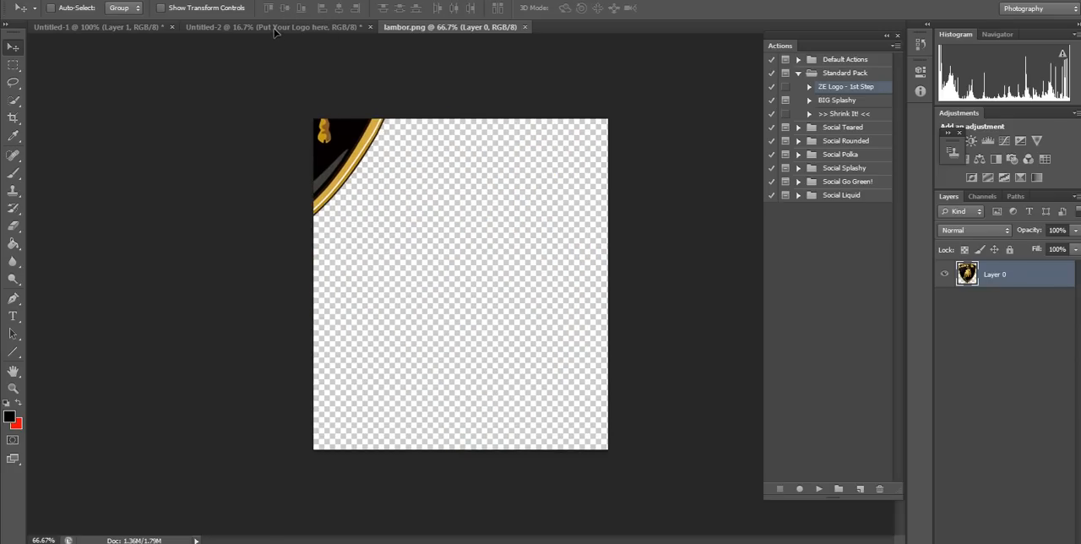
click(270, 26)
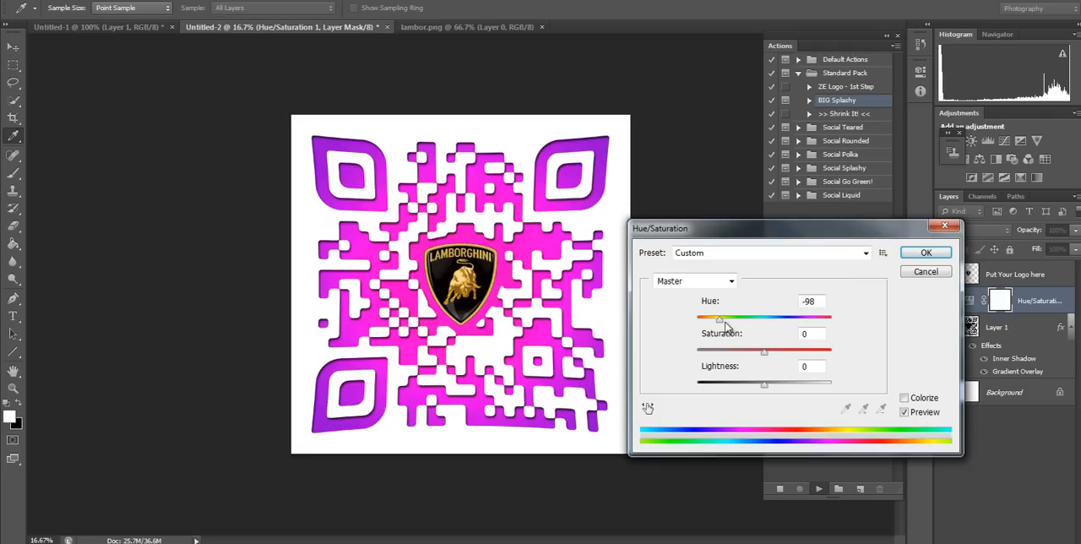
Step: Try orange and blue hues on the QR code, then close Hue/Saturation
drag(720, 317, 764, 317)
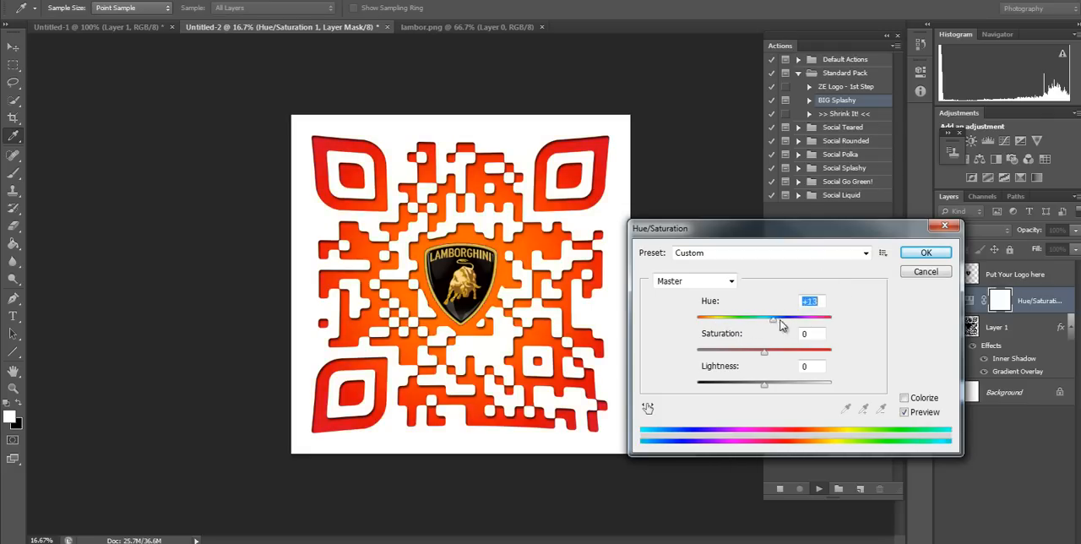
drag(763, 318, 705, 318)
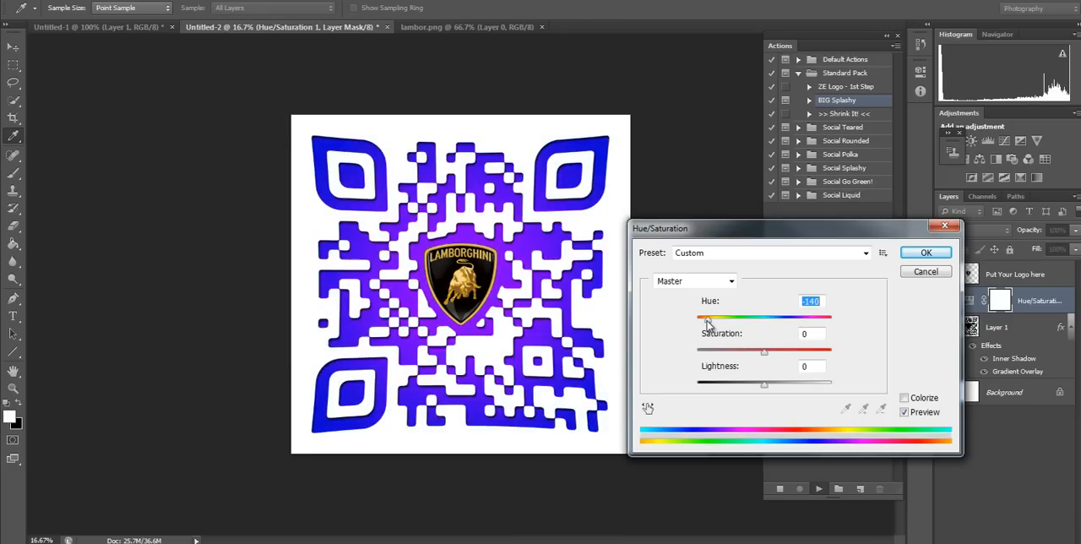
click(925, 251)
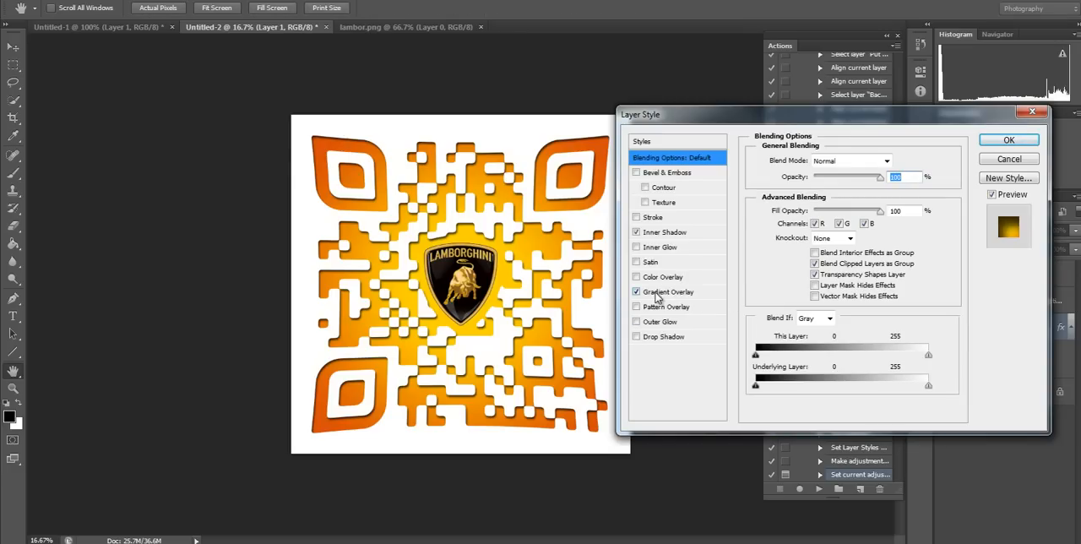
Step: Try the Violet, Orange gradient overlay preset on the QR modules
click(668, 292)
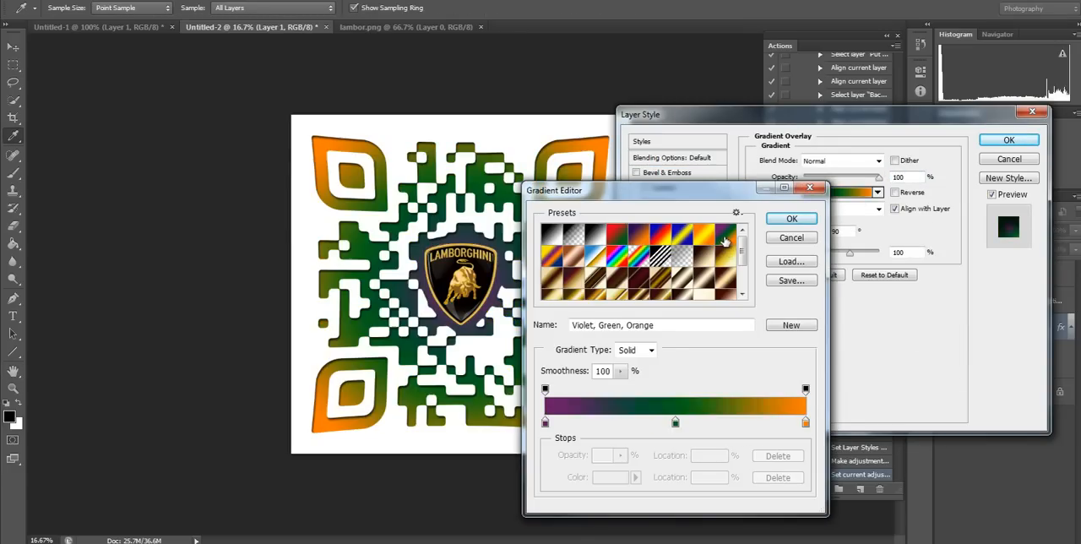
click(625, 235)
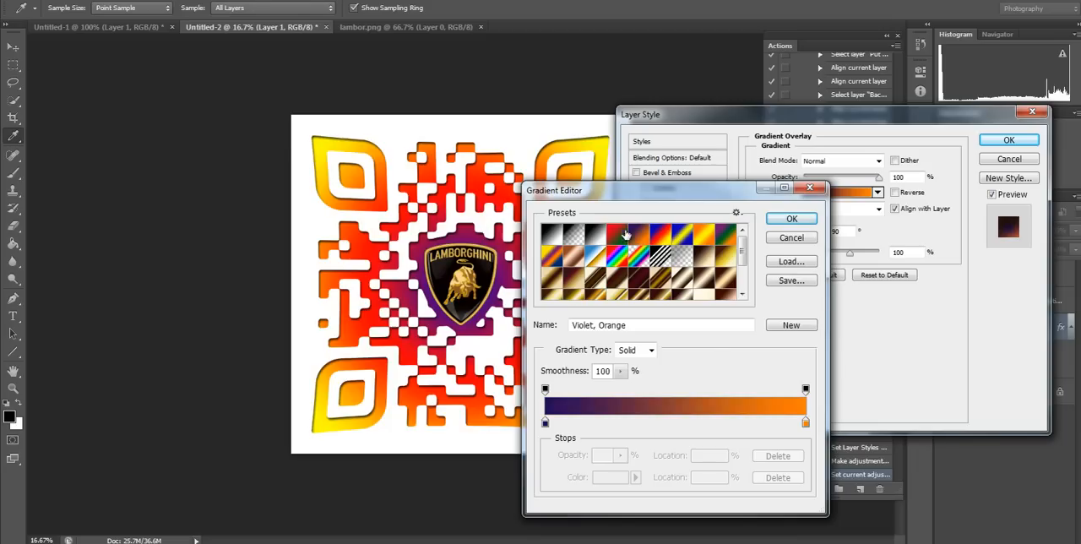
click(791, 218)
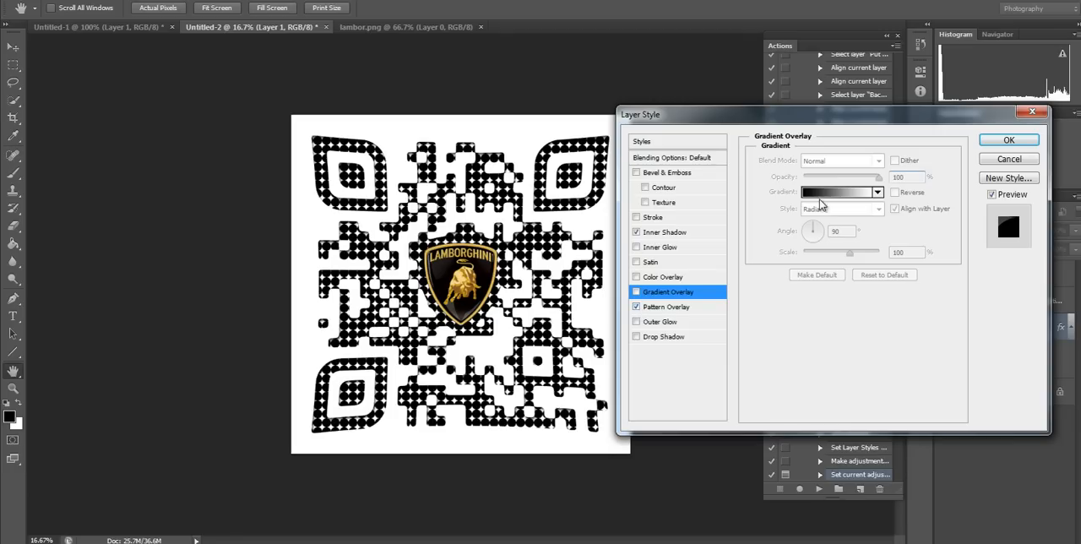
Step: Fill the modules with the interlocking black-and-white pattern overlay and enable Color Overlay
click(666, 307)
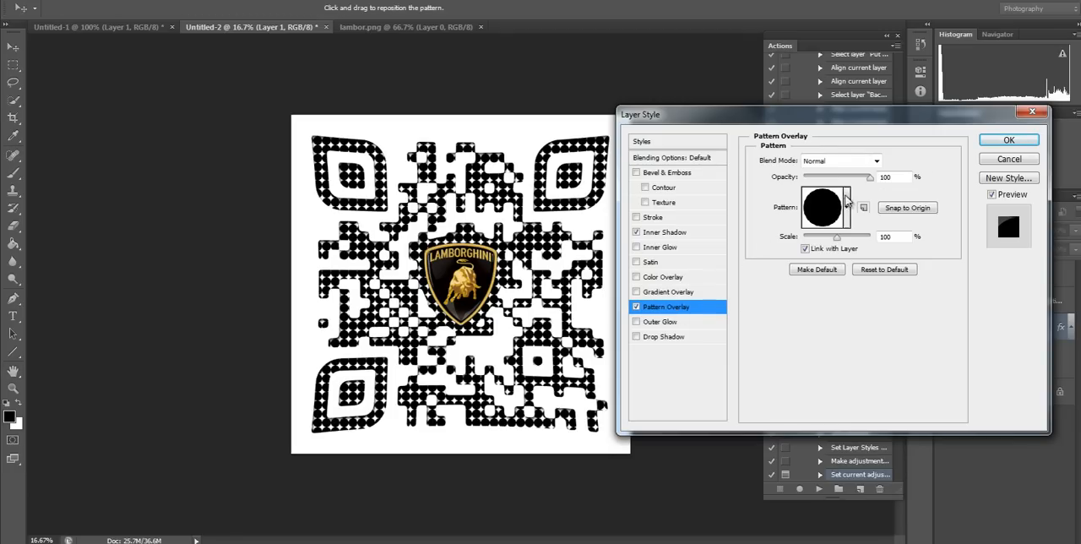
click(863, 207)
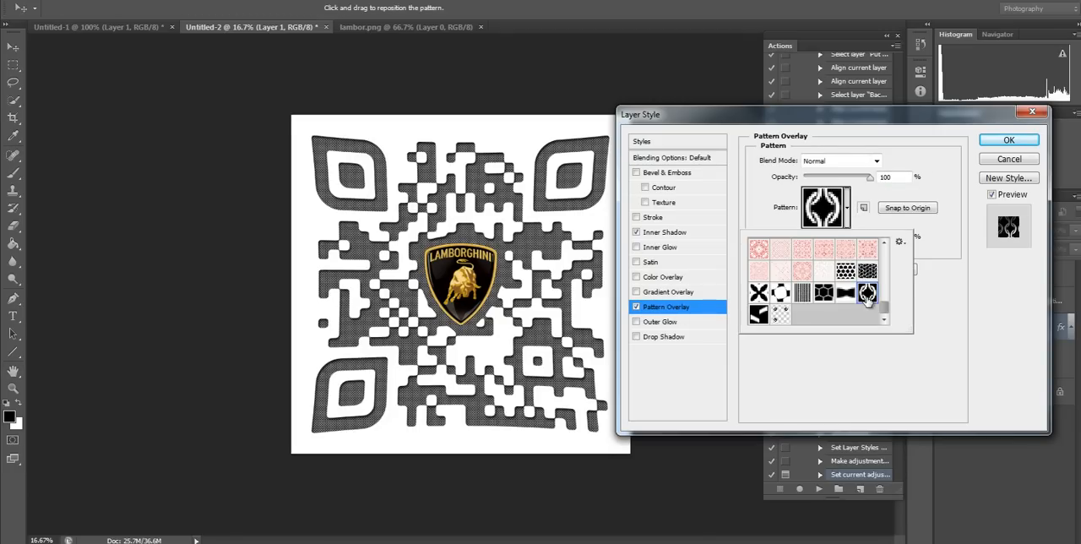
click(868, 293)
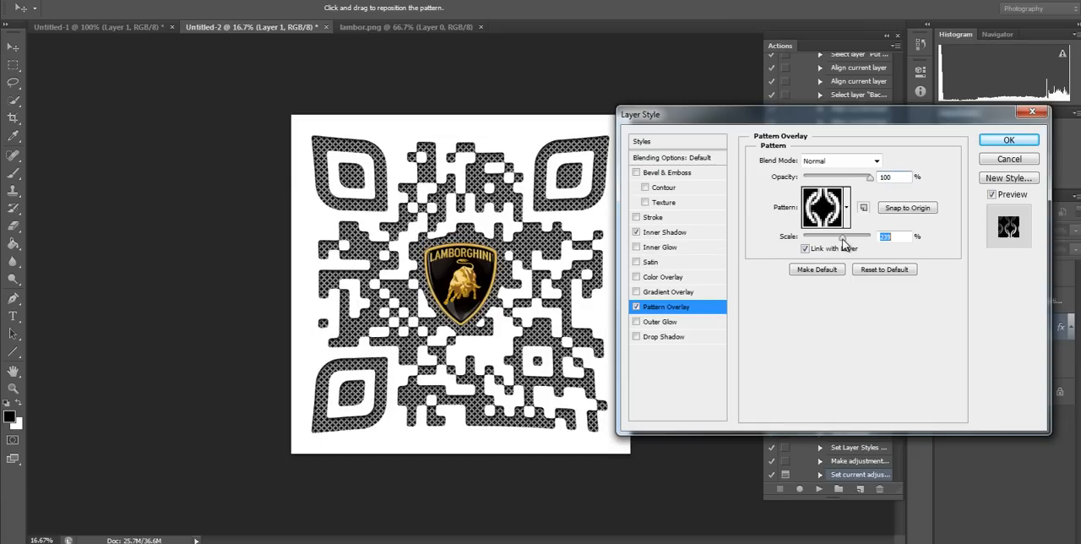
click(662, 277)
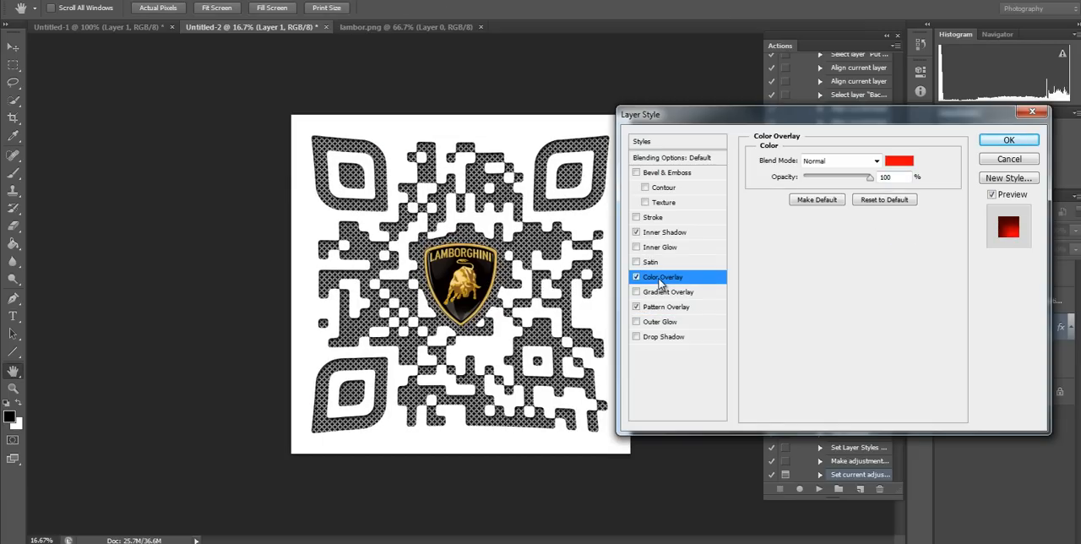
Step: Give the modules a partly transparent brown #895724 colour overlay and apply the style
click(636, 276)
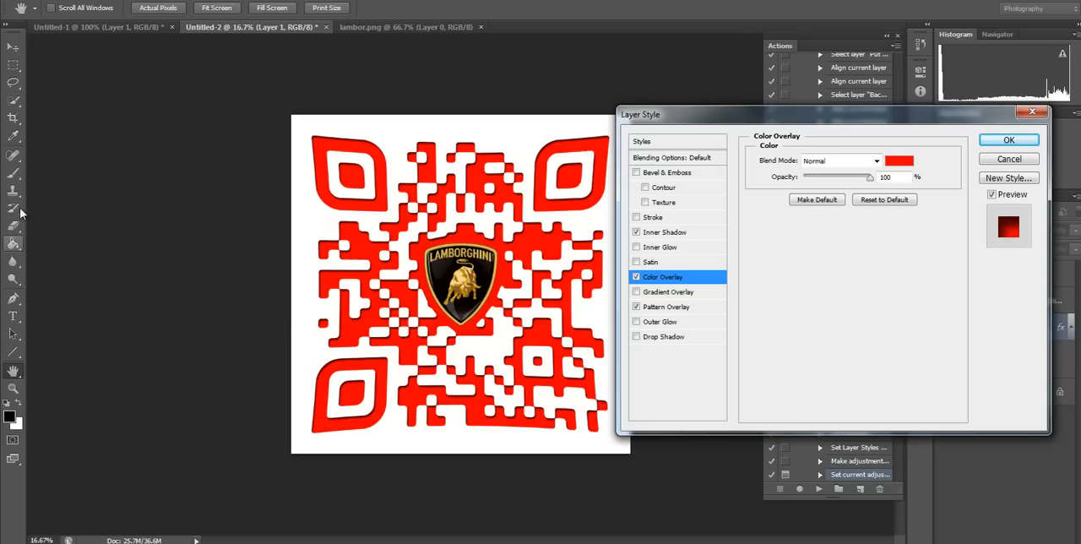
click(899, 160)
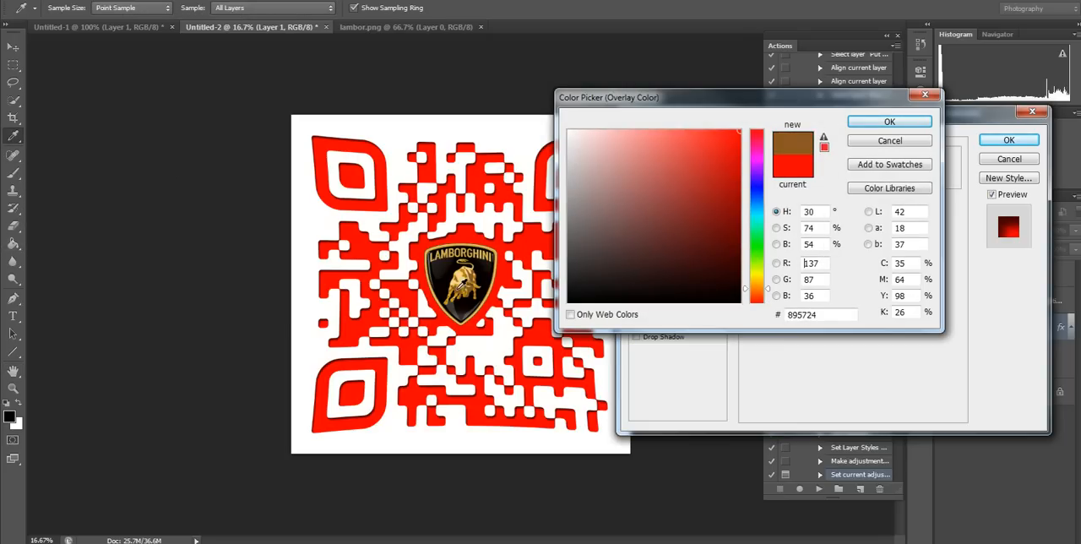
click(694, 209)
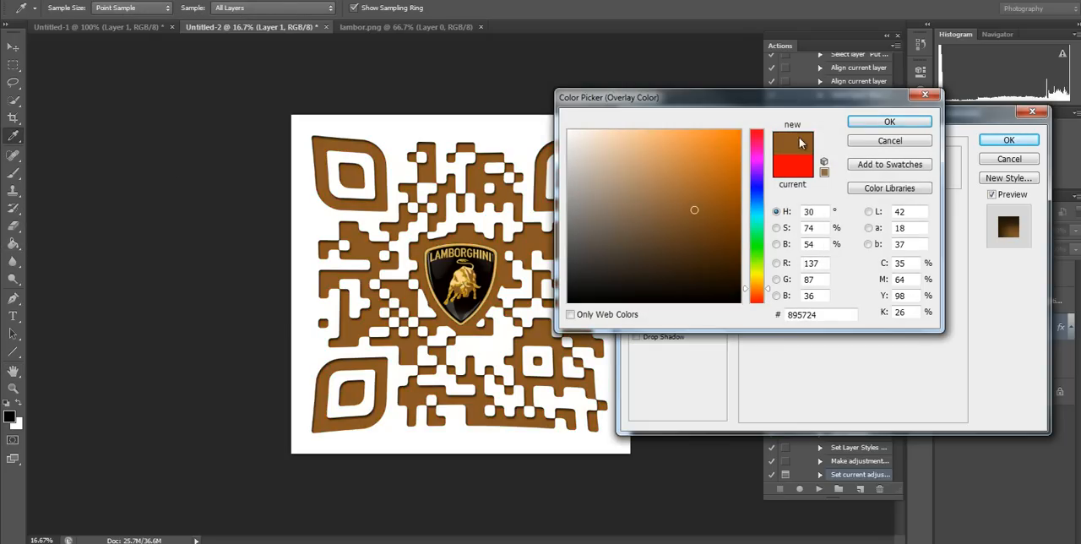
click(889, 121)
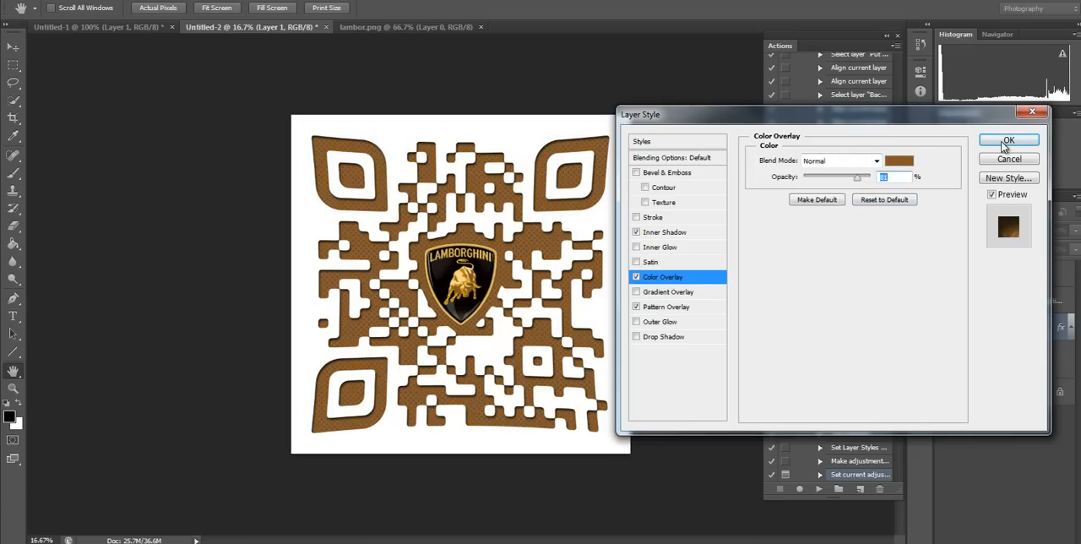
click(1007, 140)
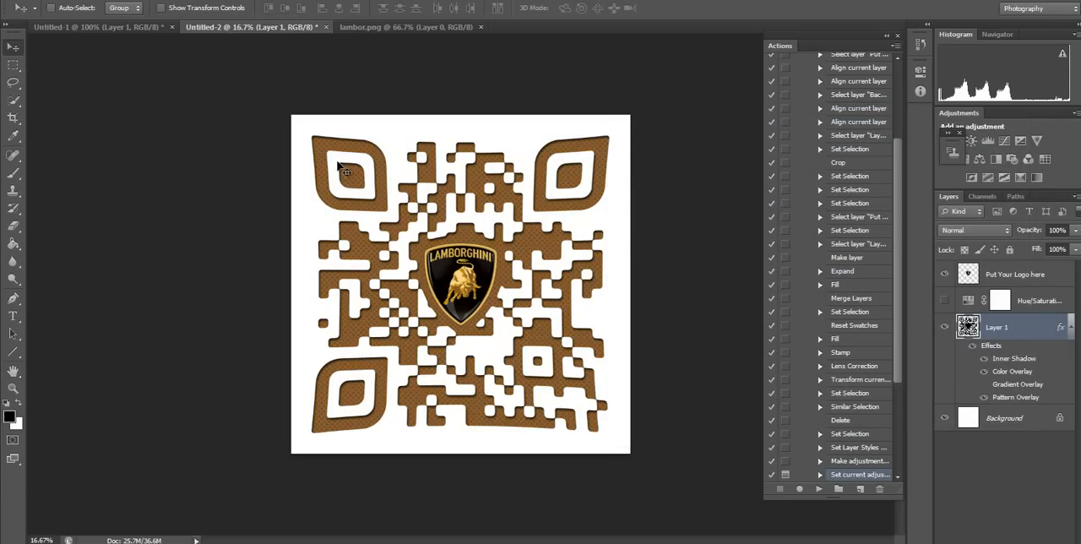